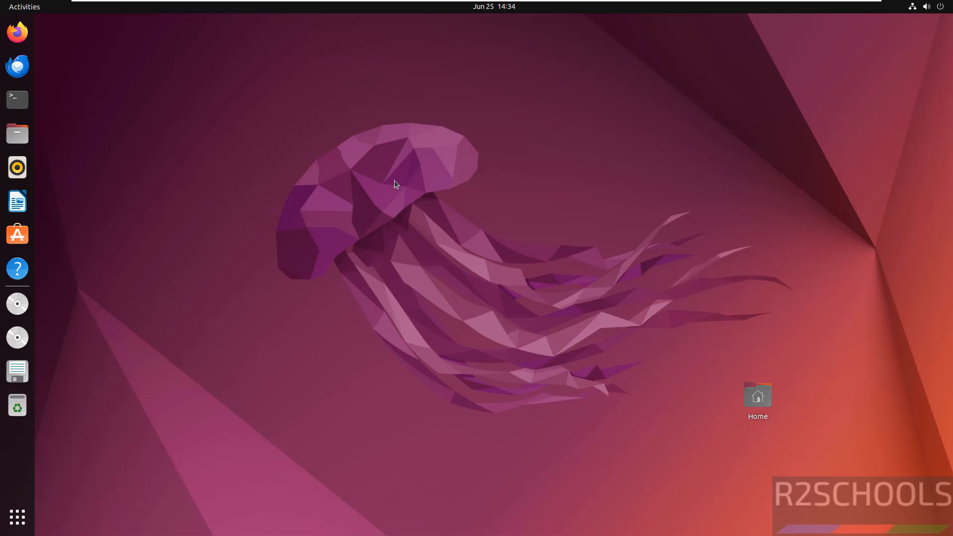
pyautogui.moveTo(343, 269)
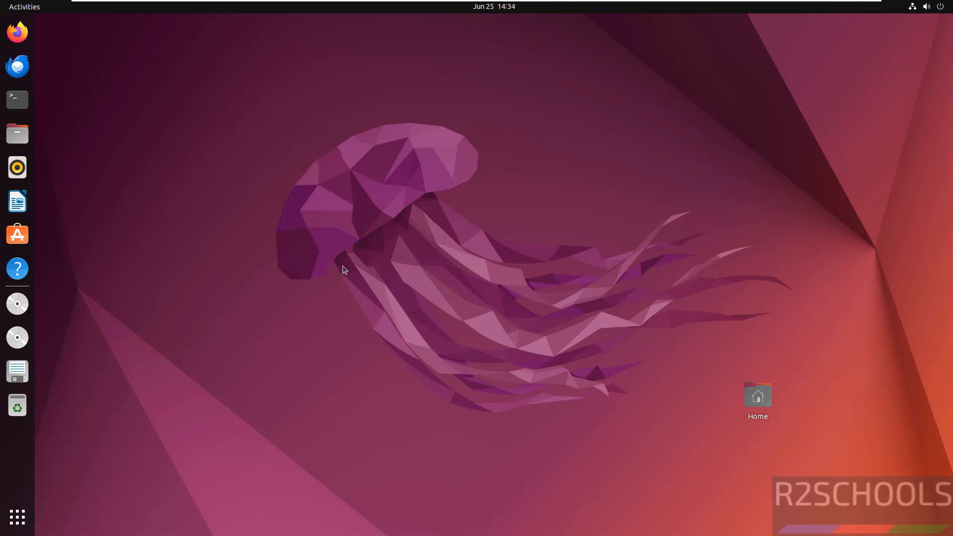
pyautogui.moveTo(76, 132)
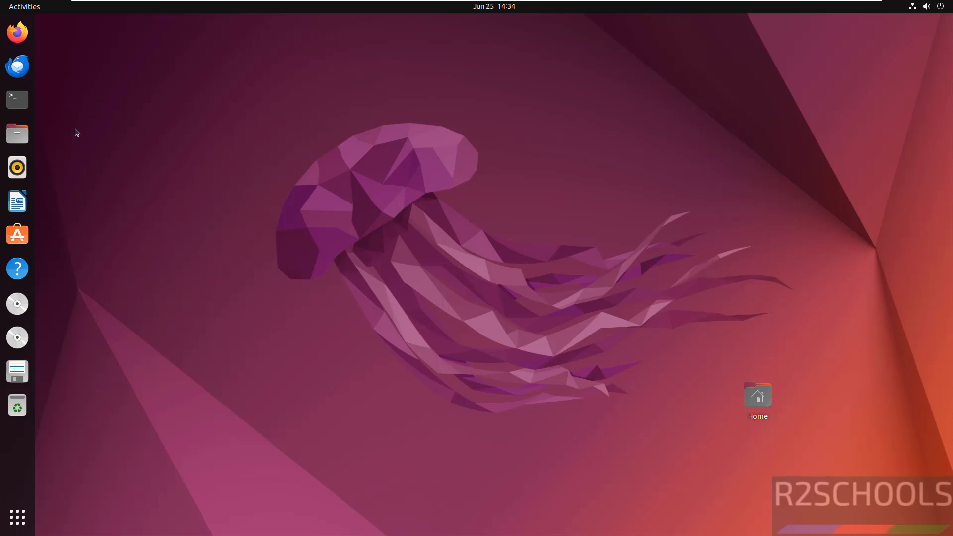
# - Open virtualbox.org in Firefox, correcting the mistyped 'virtuaalbox' address
pyautogui.click(17, 32)
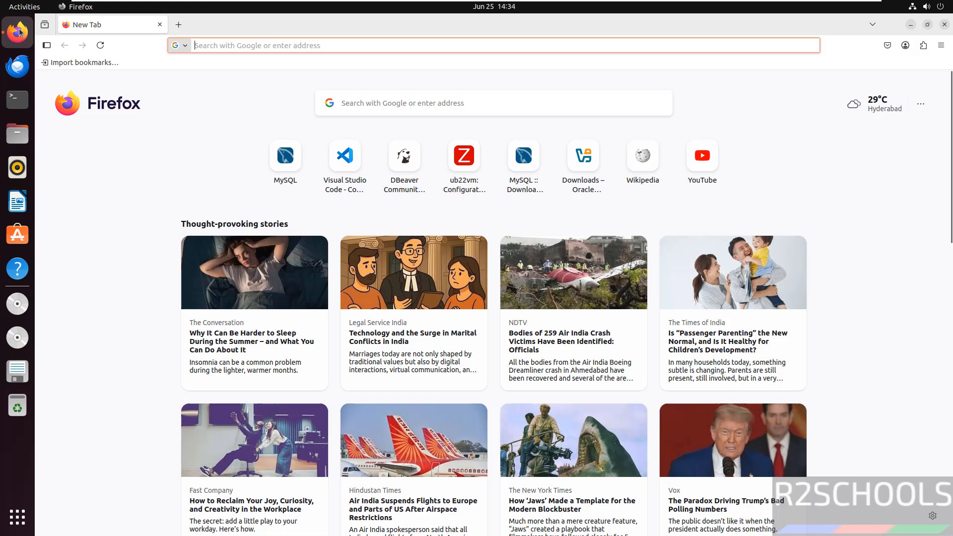
pyautogui.write('v')
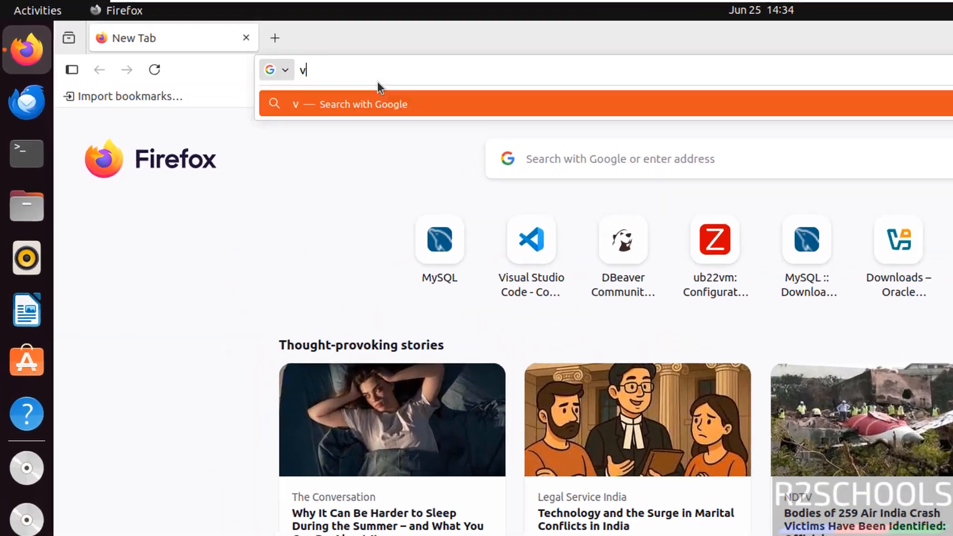
pyautogui.write('irtuaalbox')
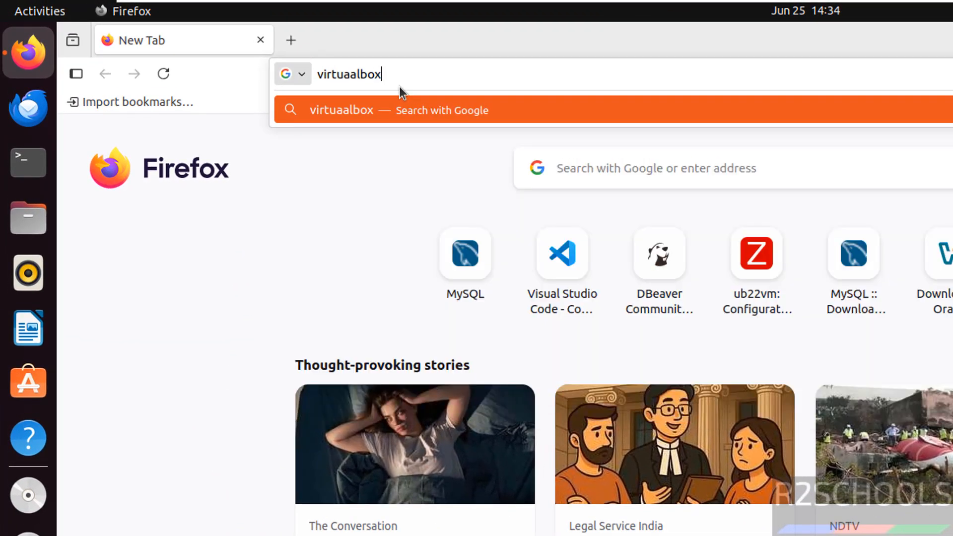
pyautogui.press('Return')
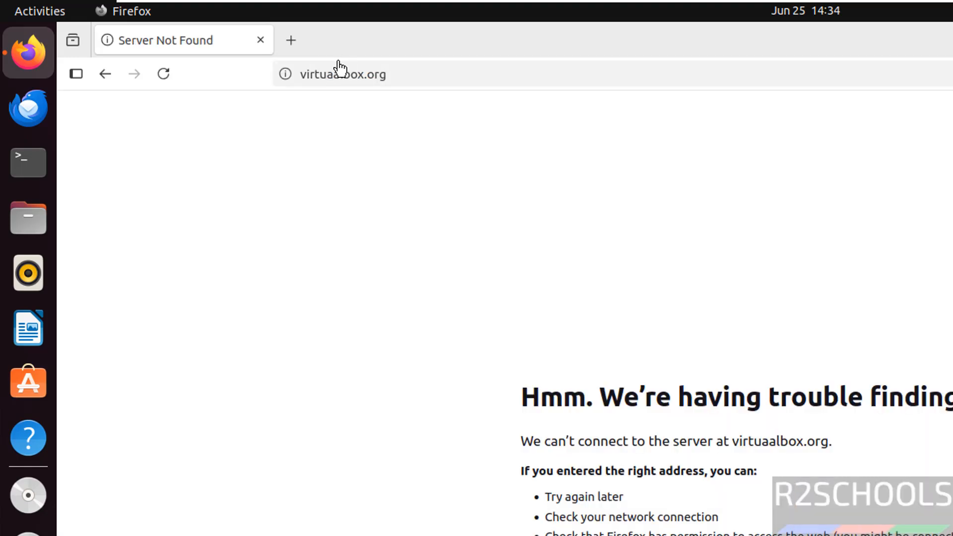
pyautogui.click(343, 74)
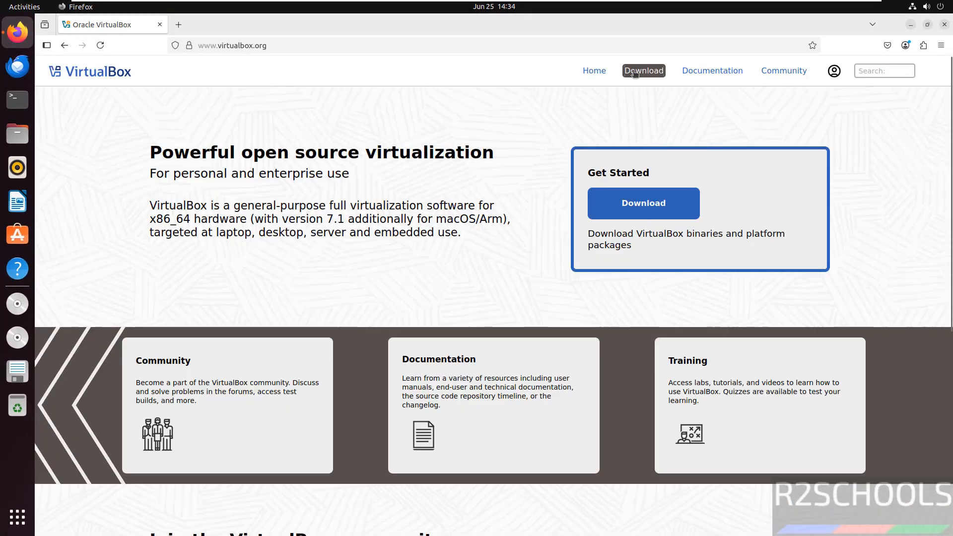
# - Download the VirtualBox 7.1.10 Ubuntu 22.04 .deb package from Linux distributions, and open Terminal
pyautogui.click(644, 203)
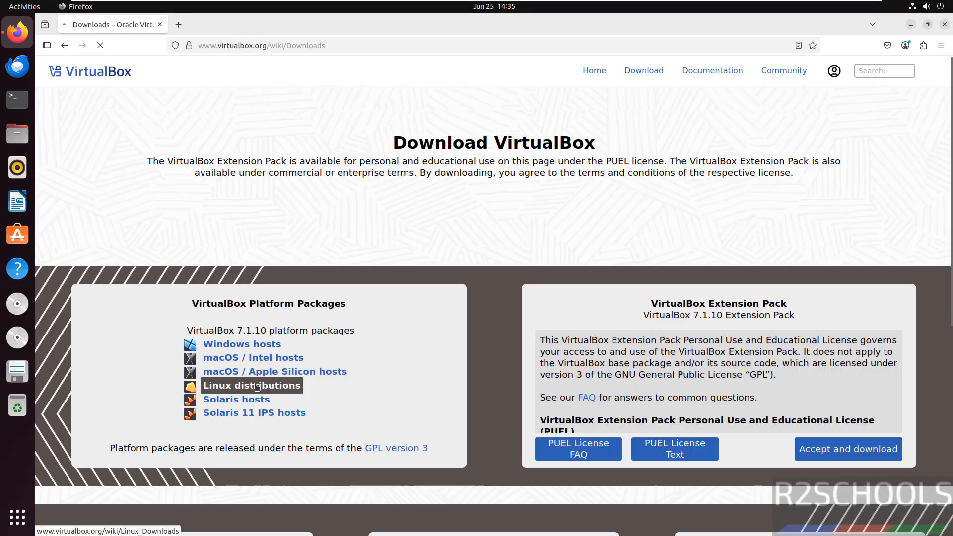
pyautogui.click(252, 384)
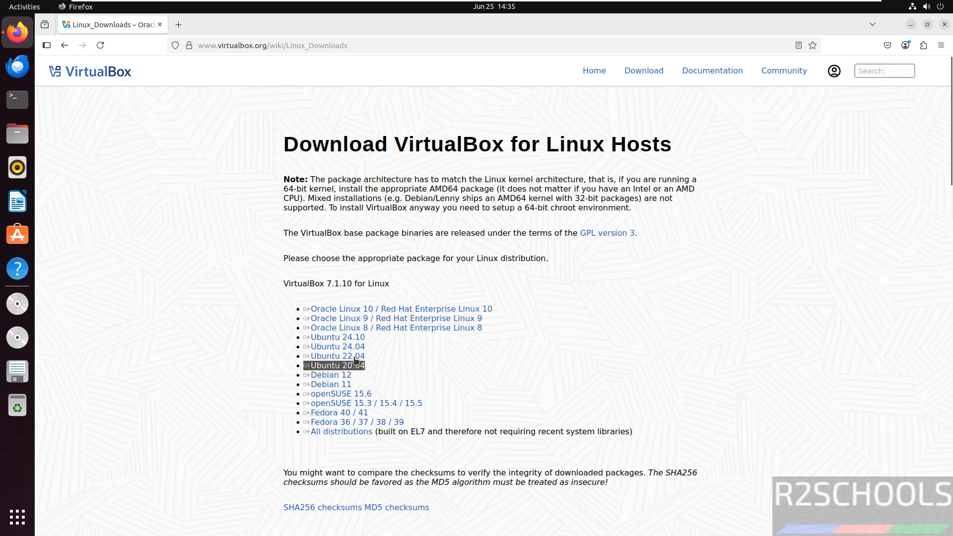
pyautogui.moveTo(336, 355)
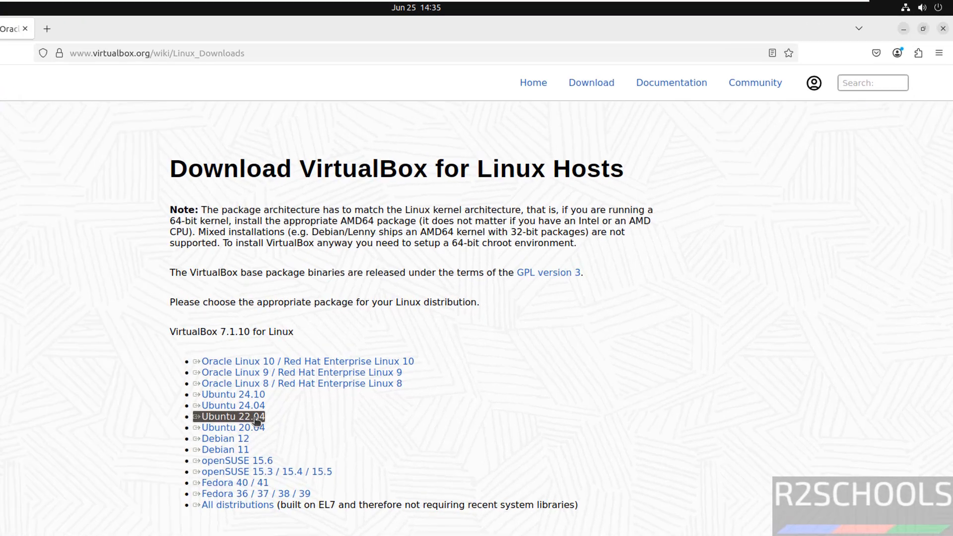
pyautogui.click(233, 417)
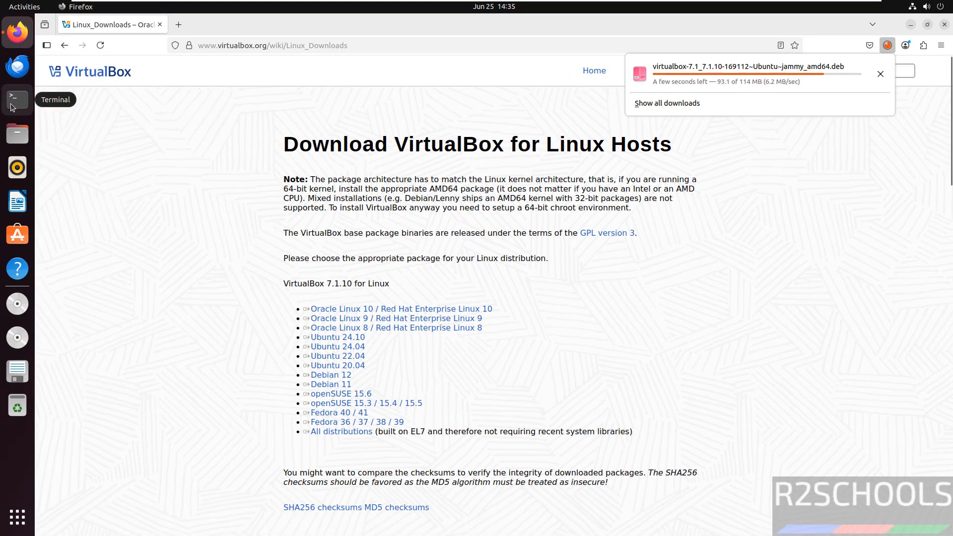
pyautogui.click(888, 45)
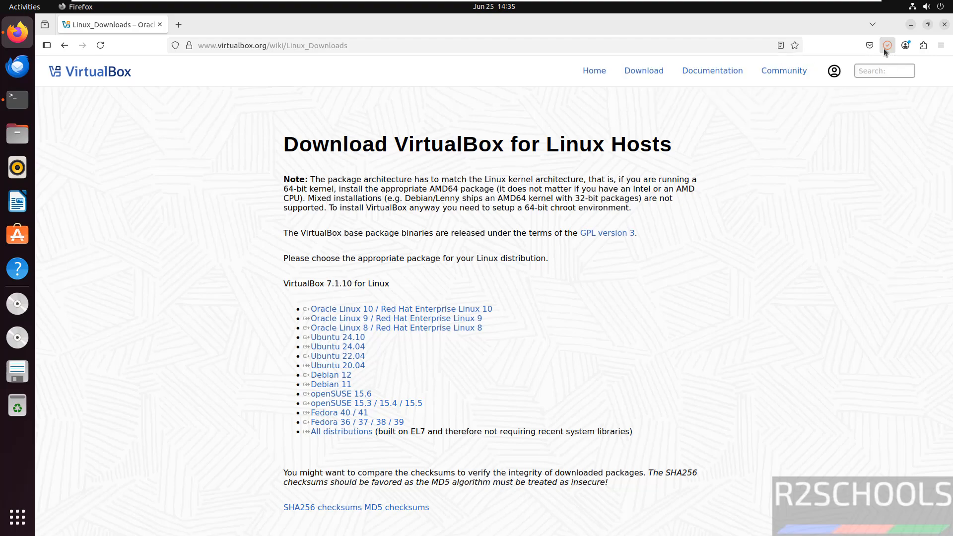
pyautogui.click(17, 99)
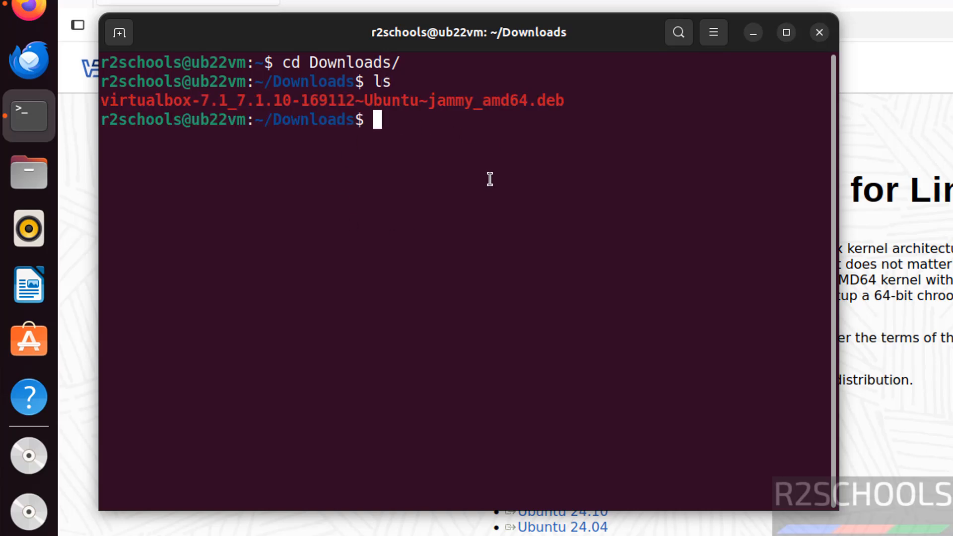
# - Run sudo dpkg -i virtualbox-7.1_7.1.10-169112~Ubuntu~jammy_amd64.deb and submit the administrator password
pyautogui.write('usdo')
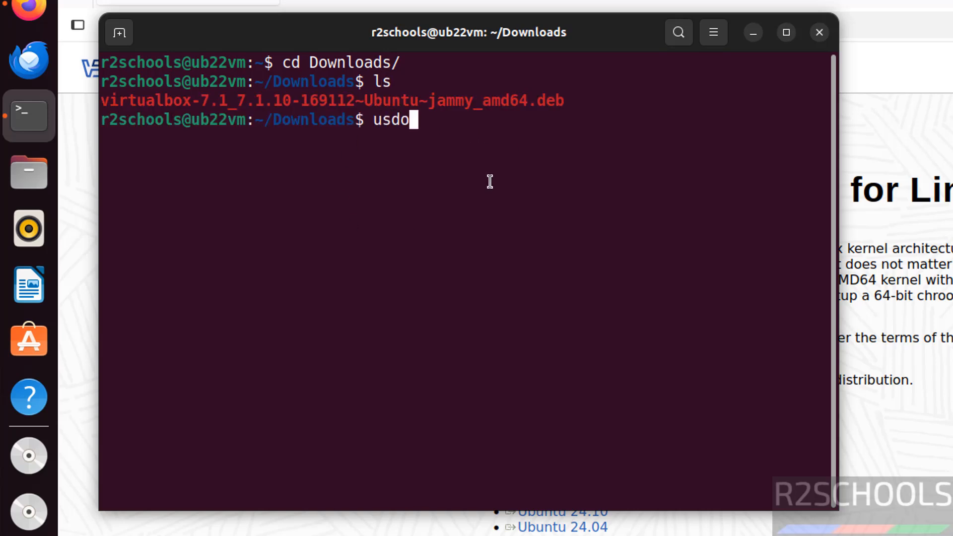
pyautogui.write('sudo')
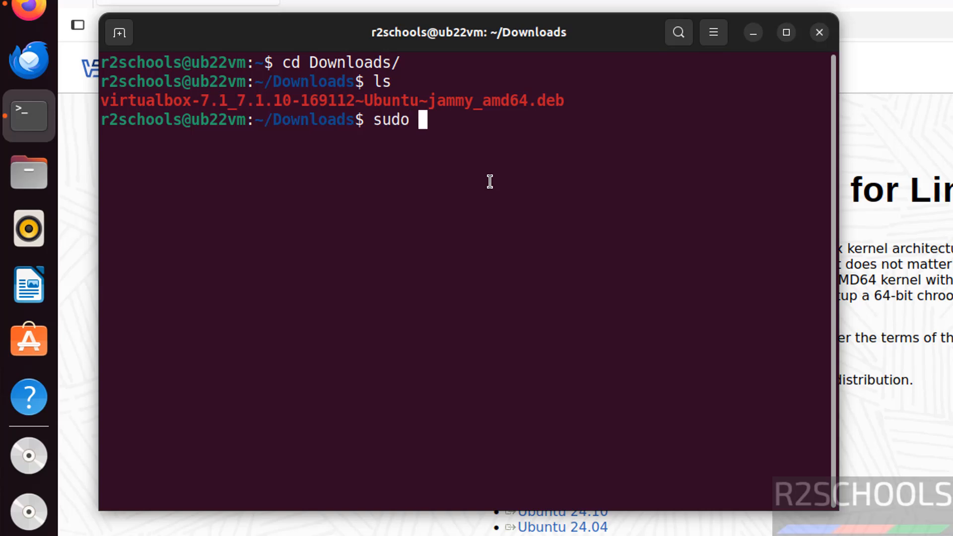
pyautogui.write('dpkg -i')
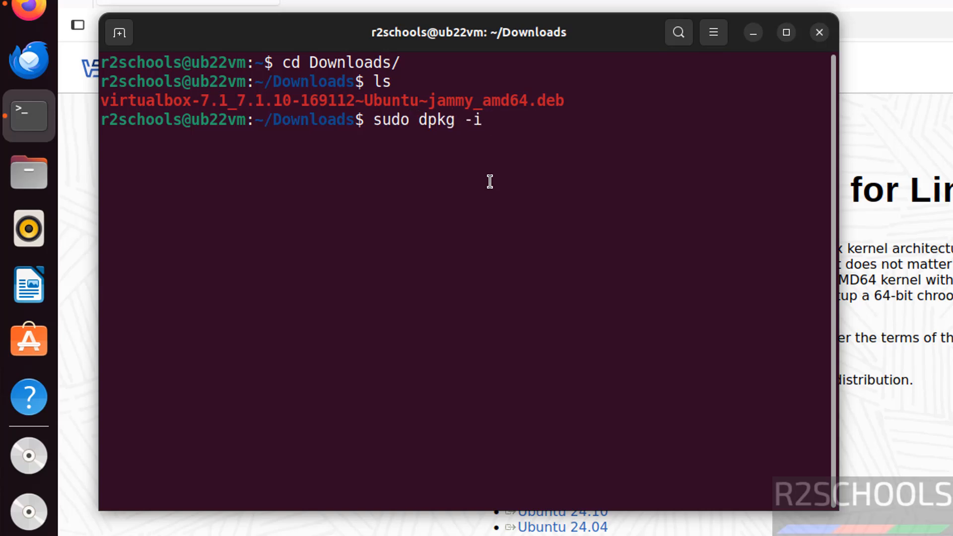
pyautogui.write('virtualbox-7.1_7.1.10-169112~Ubuntu~jammy_amd64.deb')
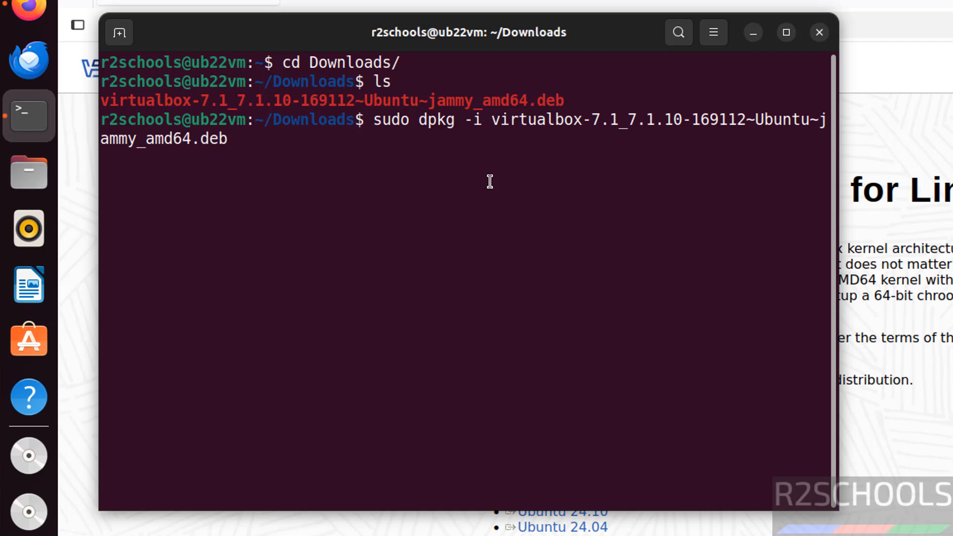
pyautogui.press('Return')
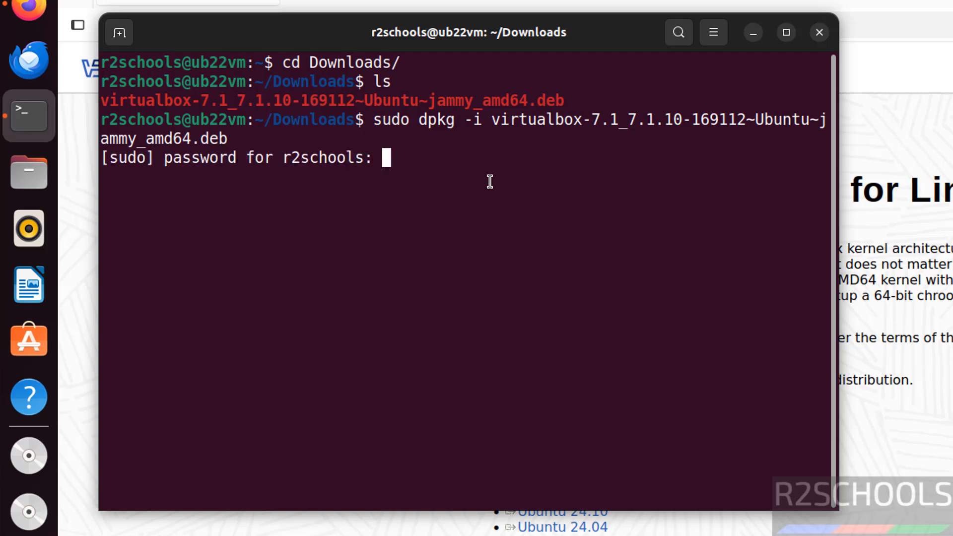
pyautogui.press('Return')
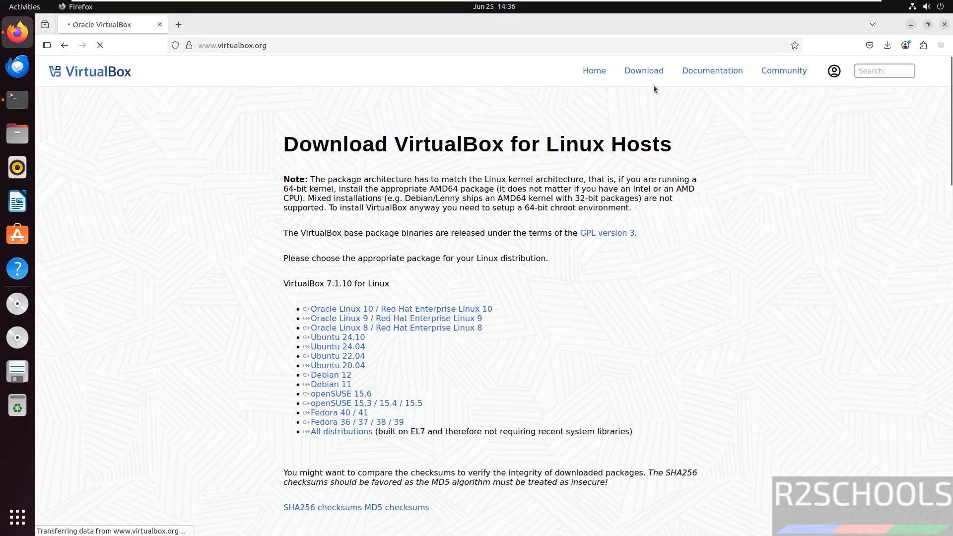
# - On the Downloads page, accept the license and download the VirtualBox 7.1.10 Extension Pack
pyautogui.click(644, 70)
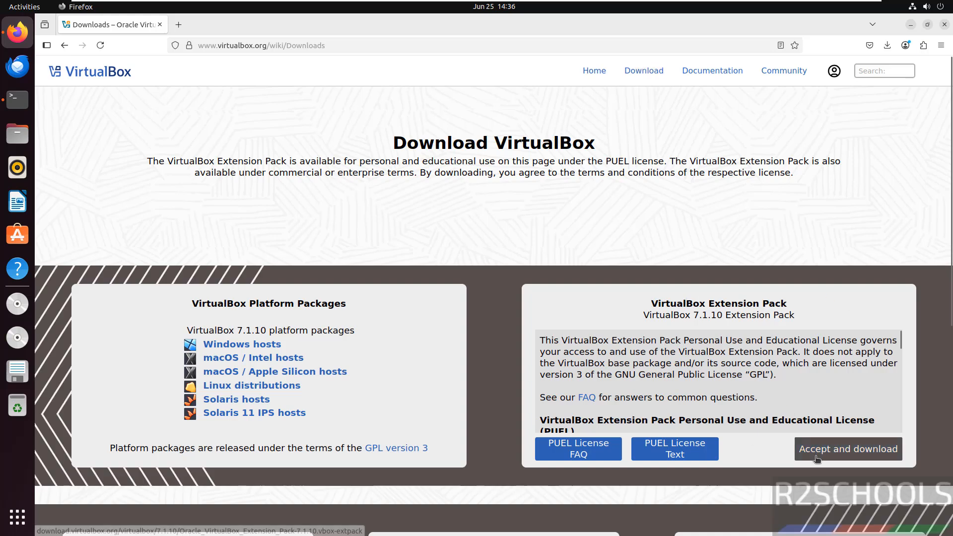
pyautogui.click(848, 449)
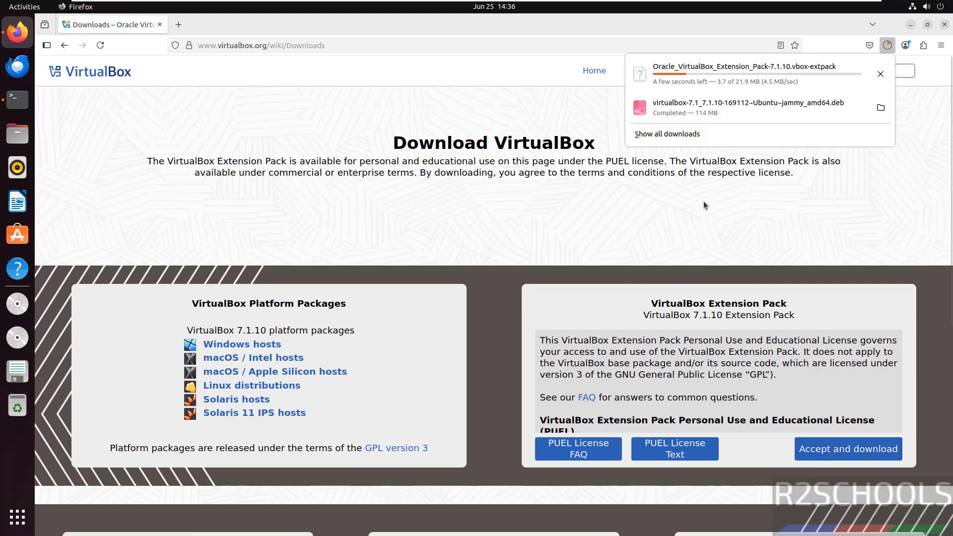
pyautogui.moveTo(735, 223)
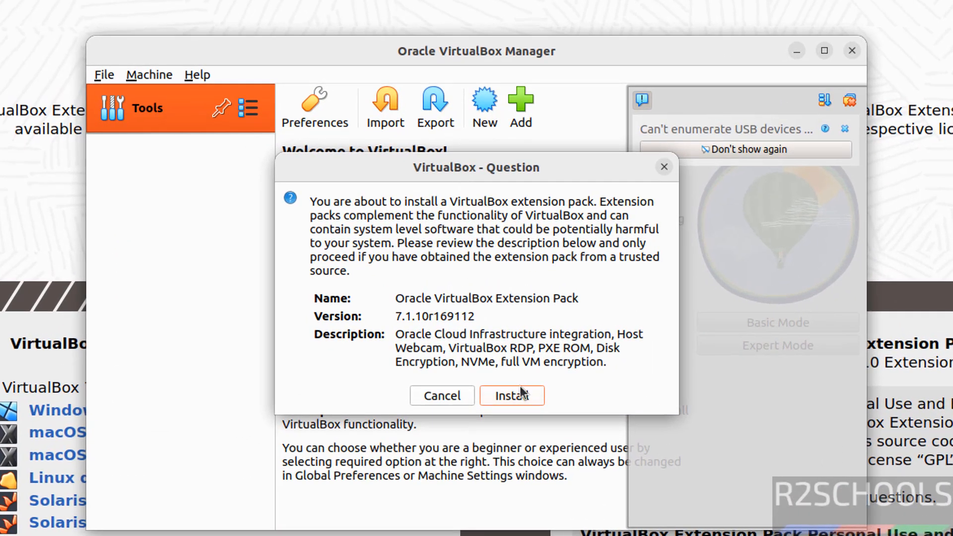
# - Confirm the Extension Pack install, agree to its license, and authenticate with the password
pyautogui.click(512, 396)
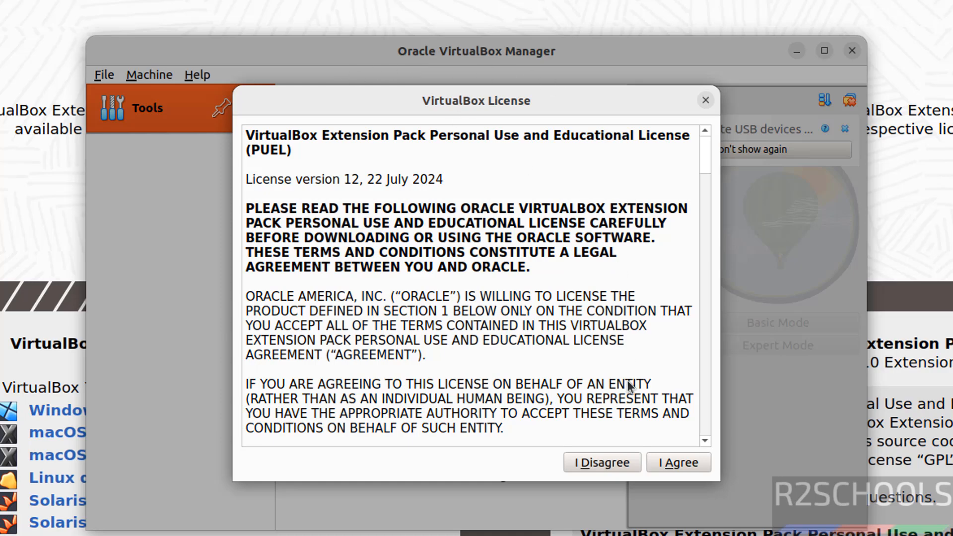
pyautogui.moveTo(695, 479)
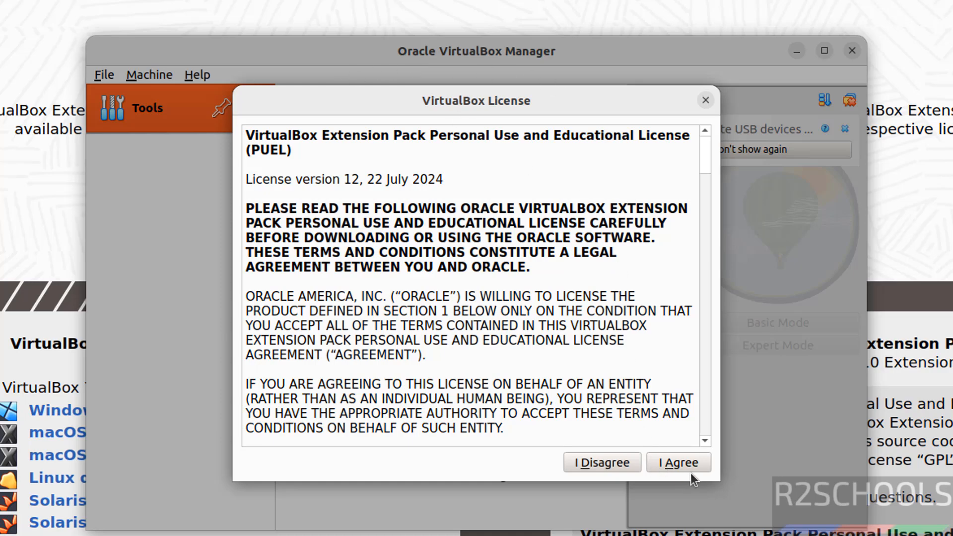
pyautogui.scroll(-3)
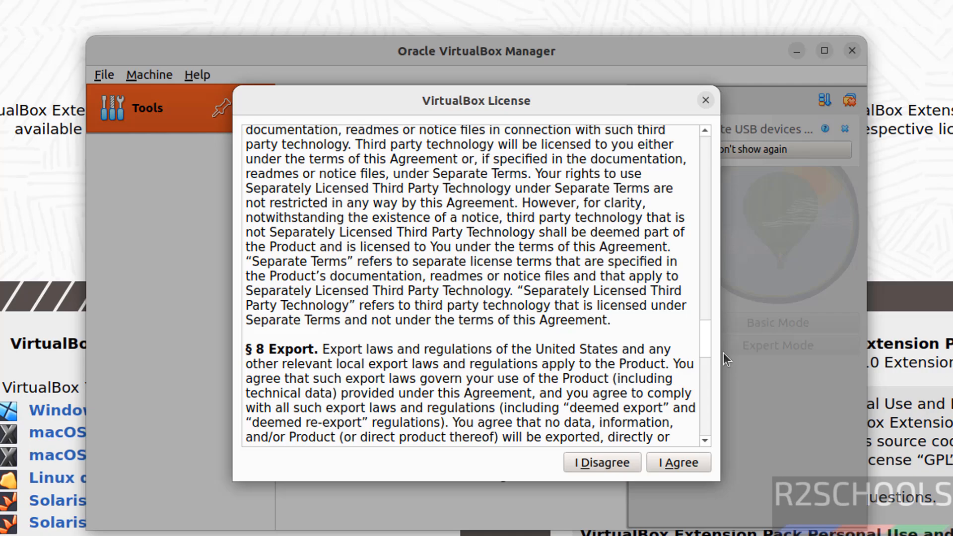
pyautogui.scroll(-3)
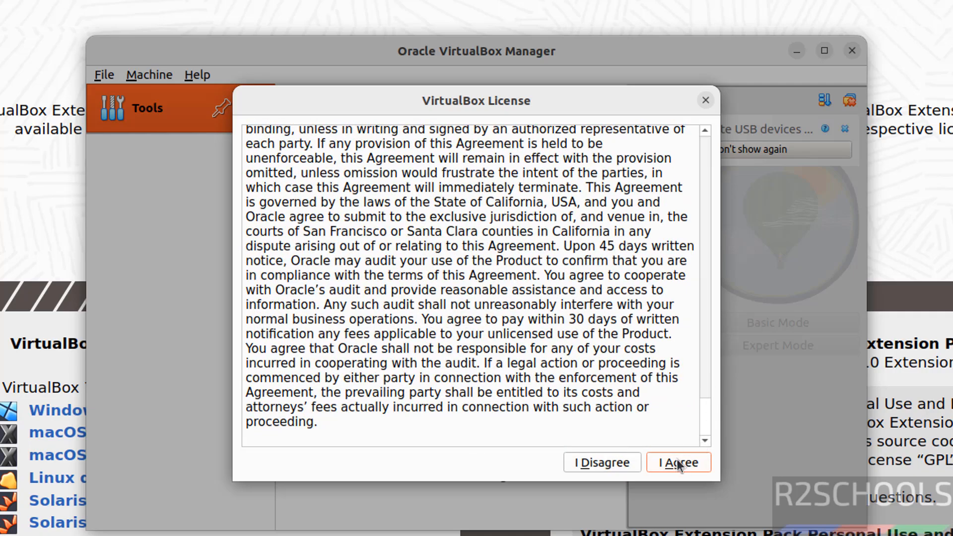
pyautogui.click(678, 463)
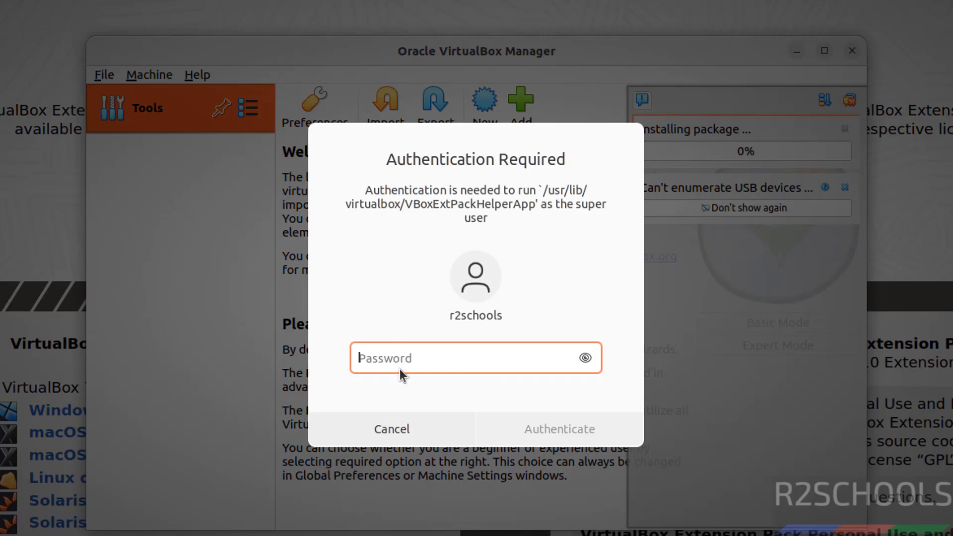
pyautogui.write('password')
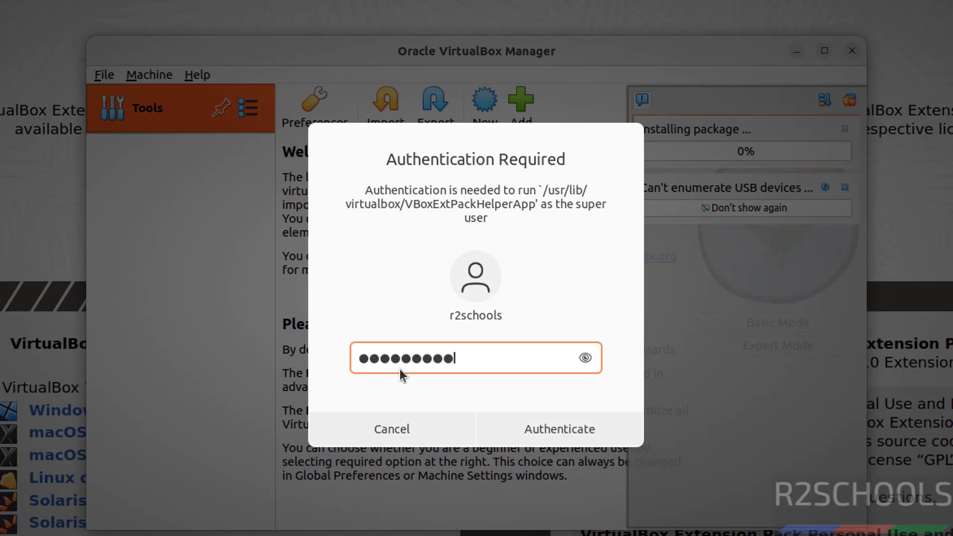
pyautogui.click(558, 428)
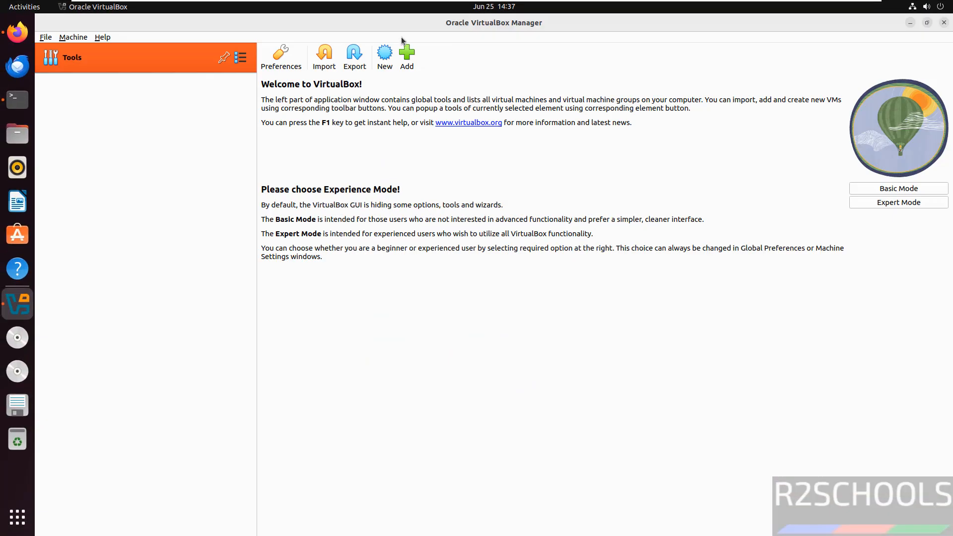
pyautogui.moveTo(384, 54)
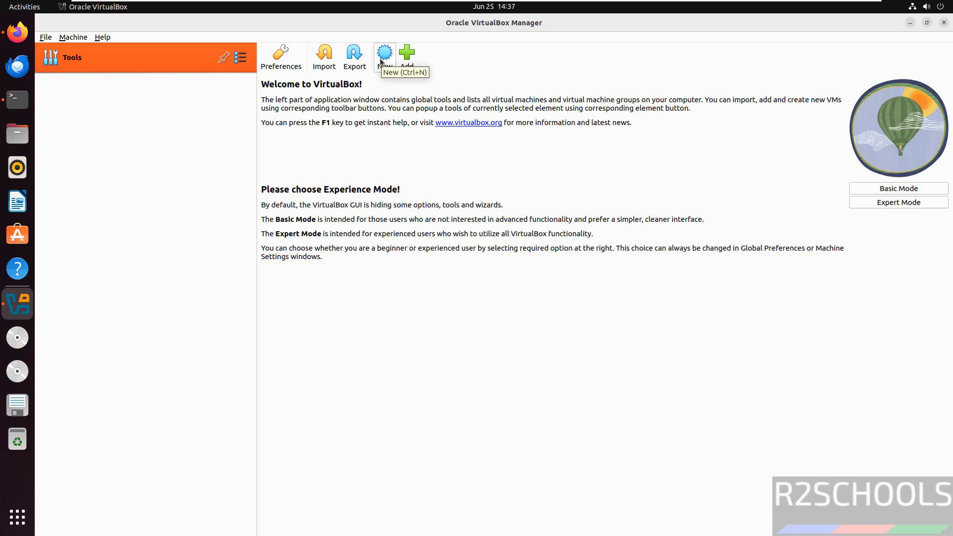
pyautogui.click(73, 37)
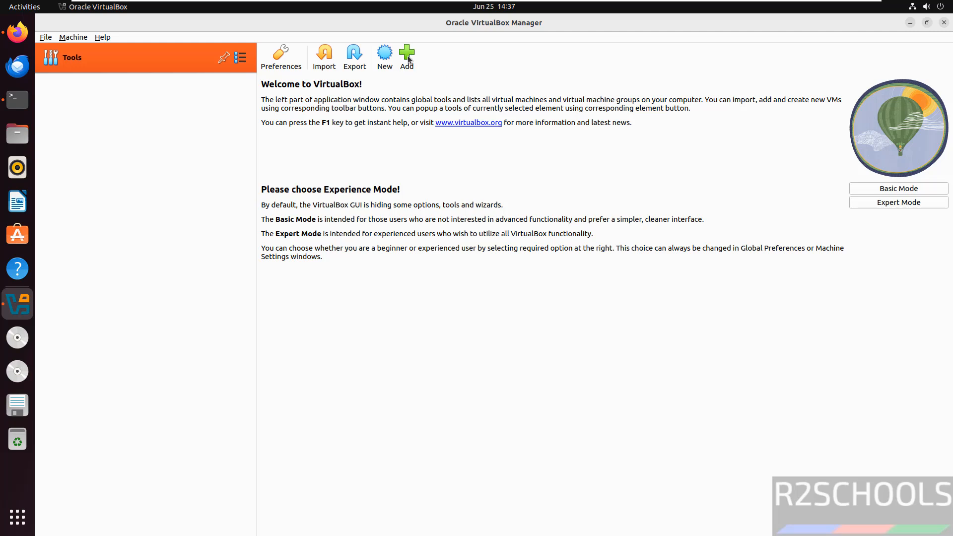
pyautogui.moveTo(597, 189)
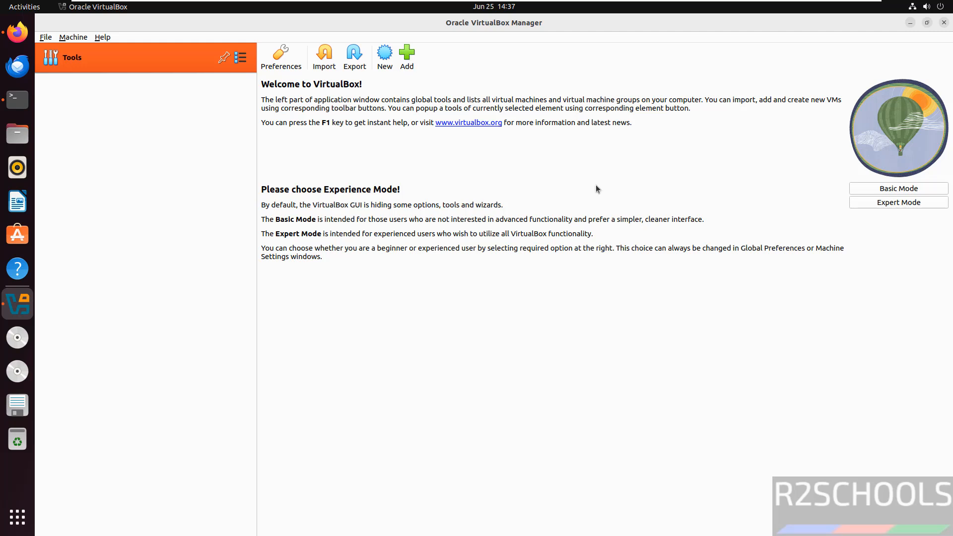
pyautogui.click(102, 37)
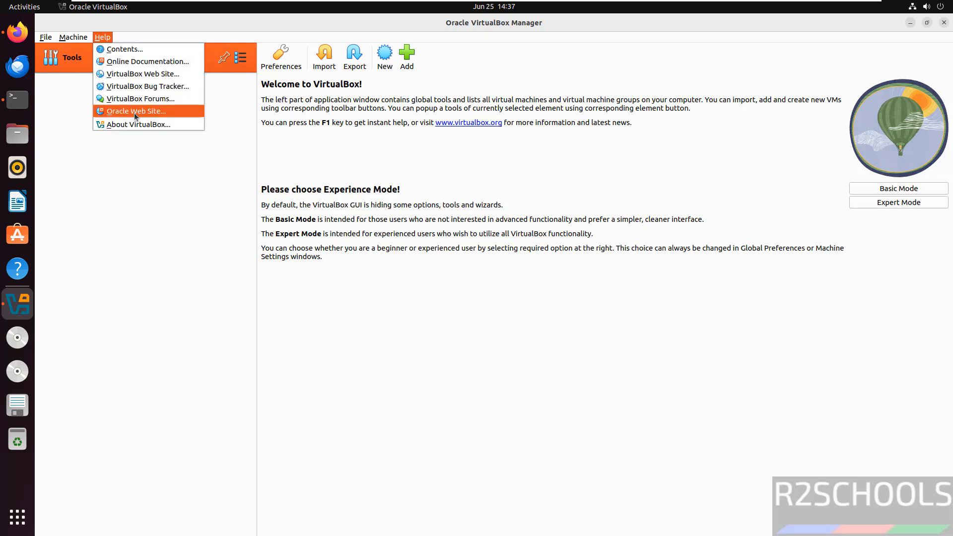
pyautogui.click(140, 124)
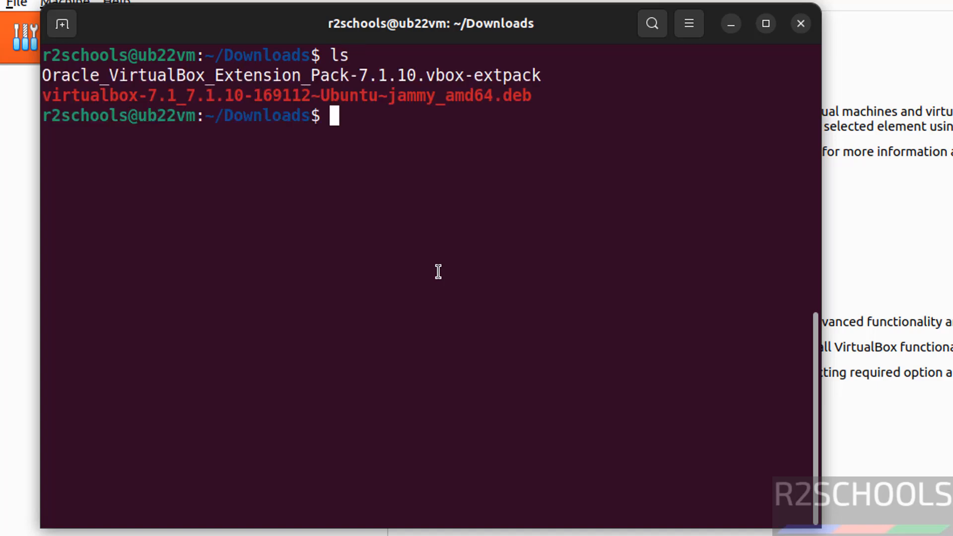
# - Delete virtualbox-7.1_7.1.10-169112~Ubuntu~jammy_amd64.deb with rm, then start removing the Extension Pack file
pyautogui.write('rm virtualbox-7.1_7.1.10-169112~Ubuntu~jammy_amd64.deb')
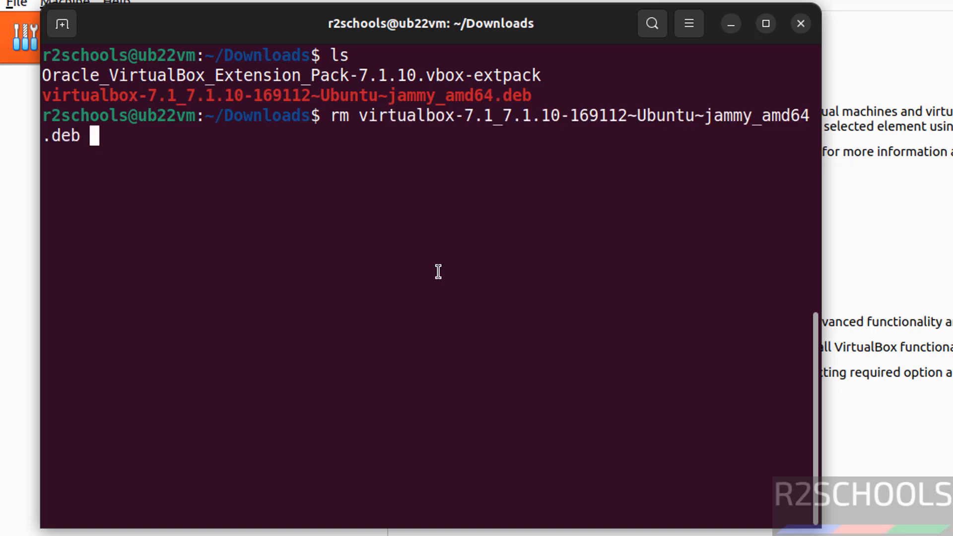
pyautogui.press('Return')
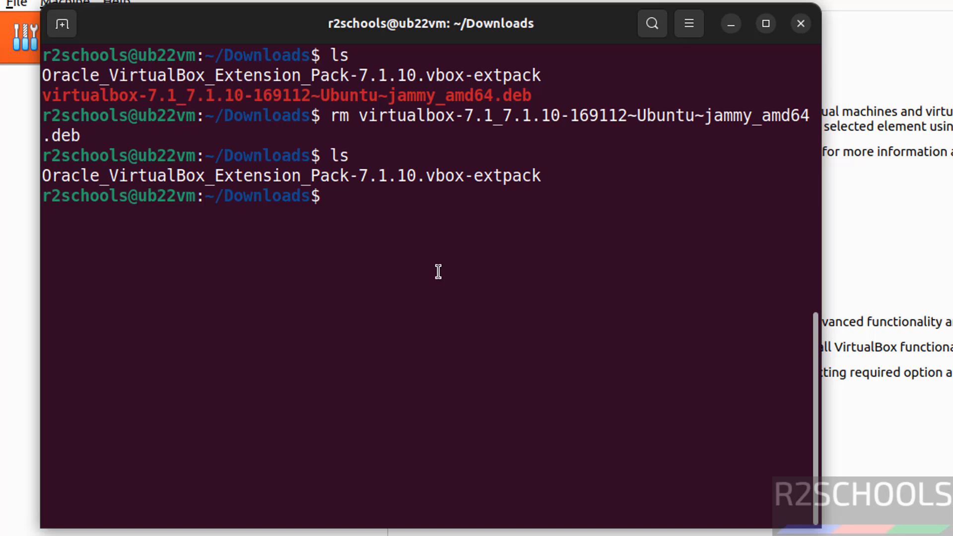
pyautogui.write('rm Oracle_VirtualBox_Extension_Pack-7.1.10.vbox-extpack')
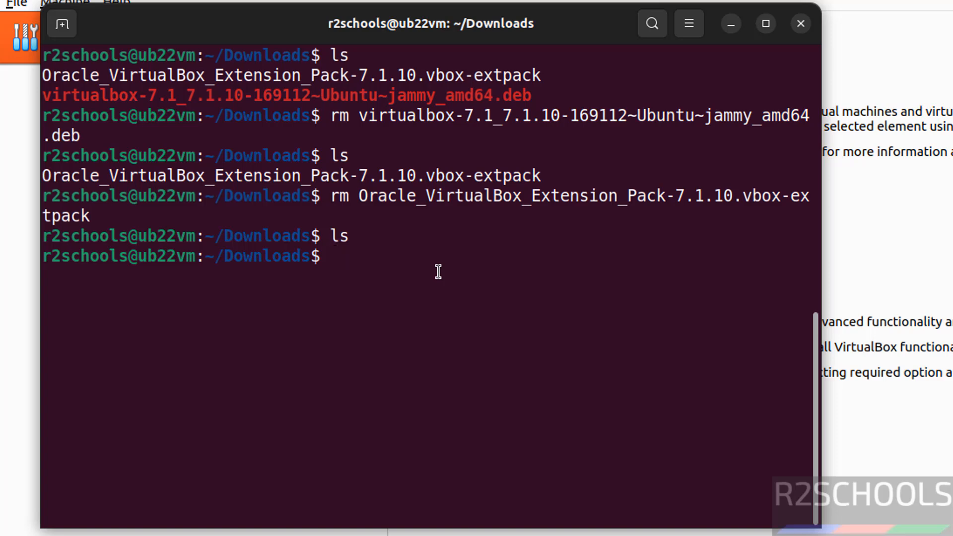
pyautogui.moveTo(420, 343)
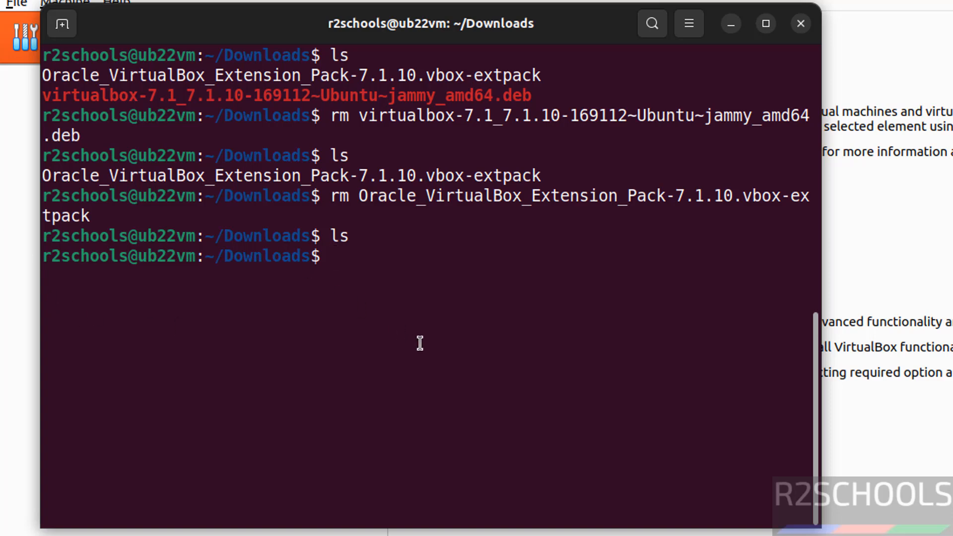